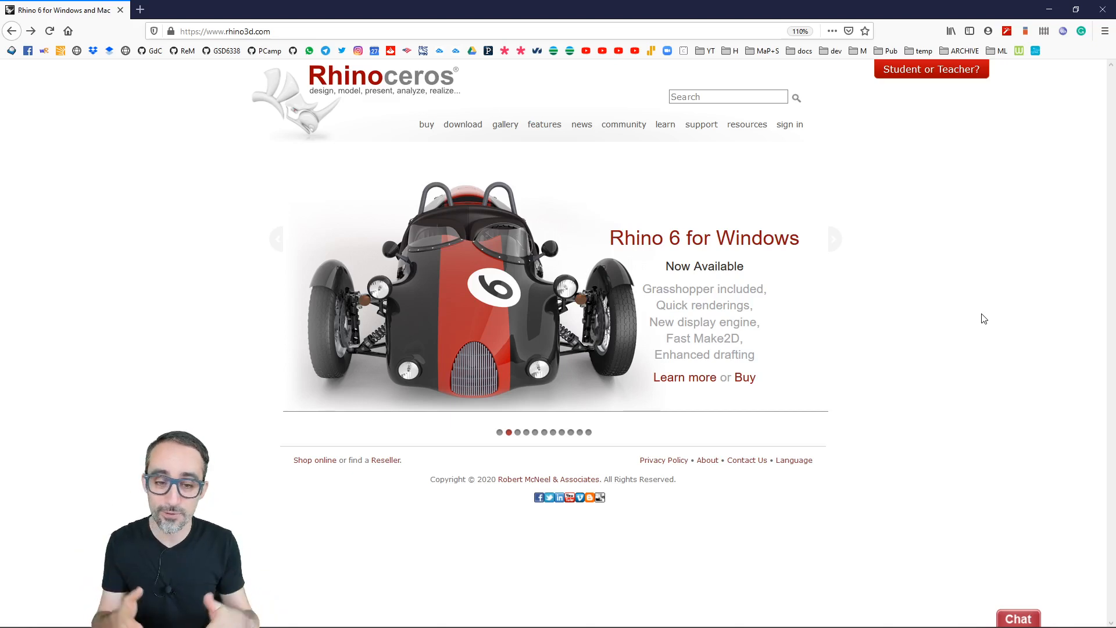
{"action": "mouse_move", "coordinate": [279, 247]}
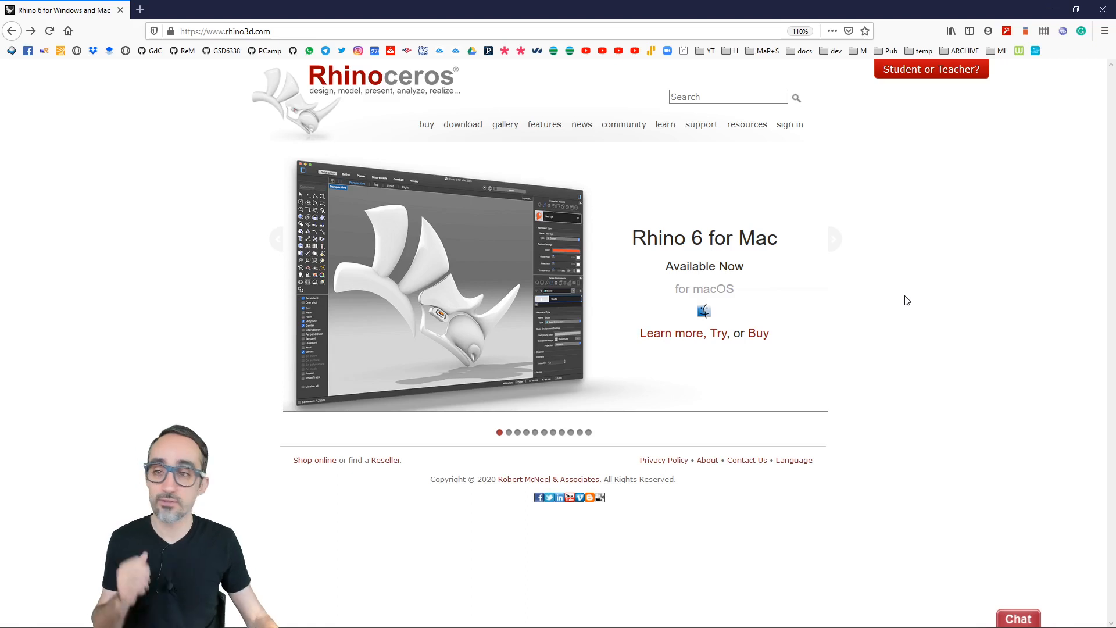
{"action": "mouse_move", "coordinate": [895, 298]}
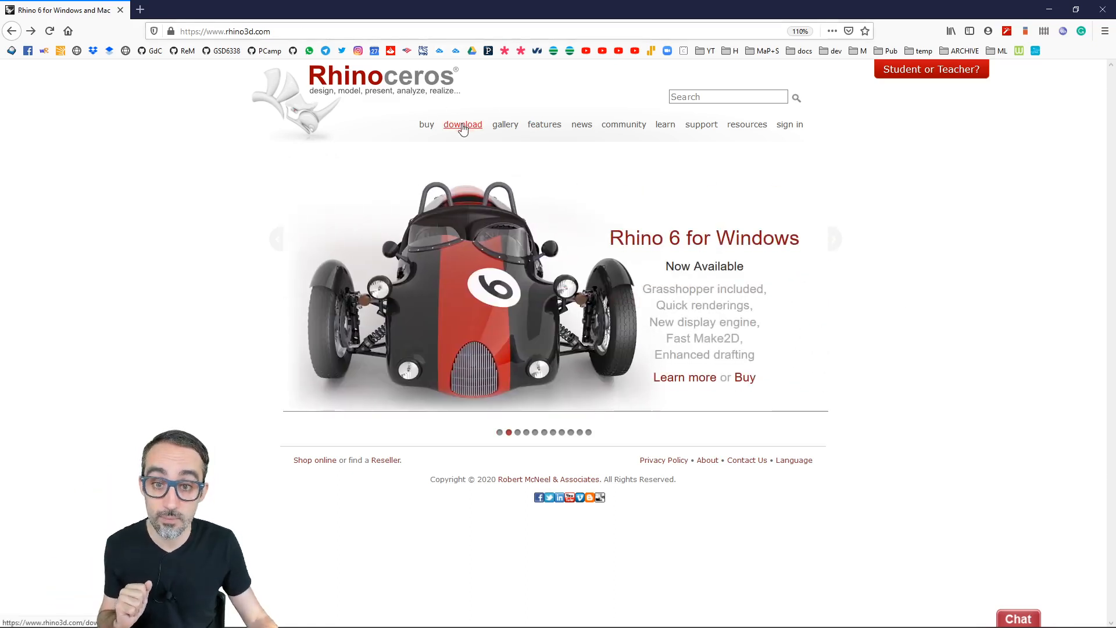
Load the rhino3d.com Downloads page via the site's top navigation link.
{"action": "left_click", "coordinate": [463, 125]}
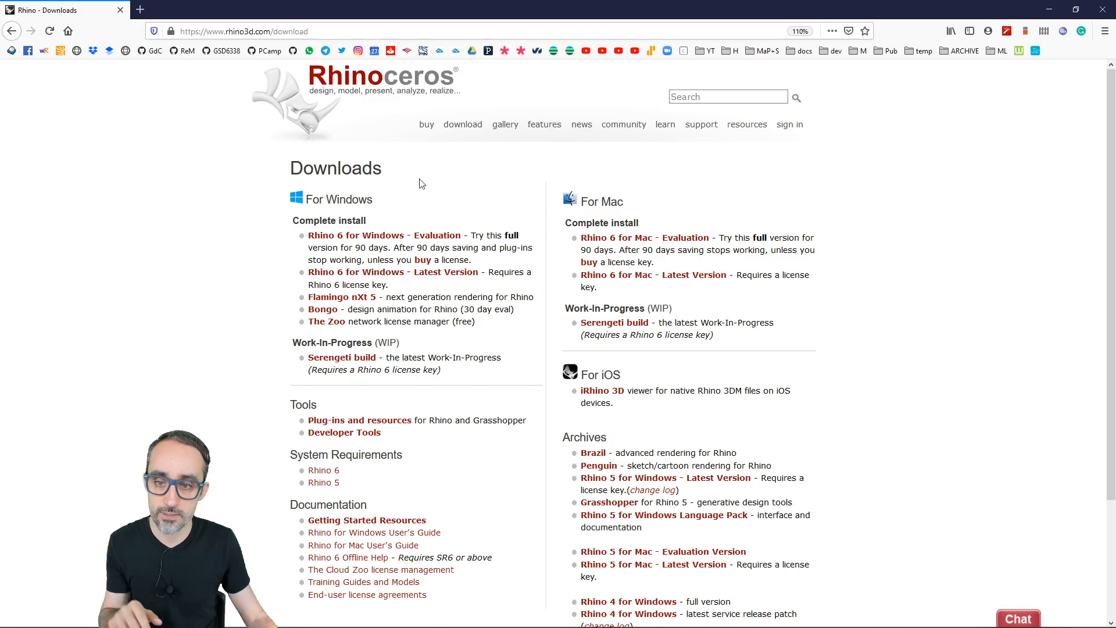
{"action": "mouse_move", "coordinate": [482, 211]}
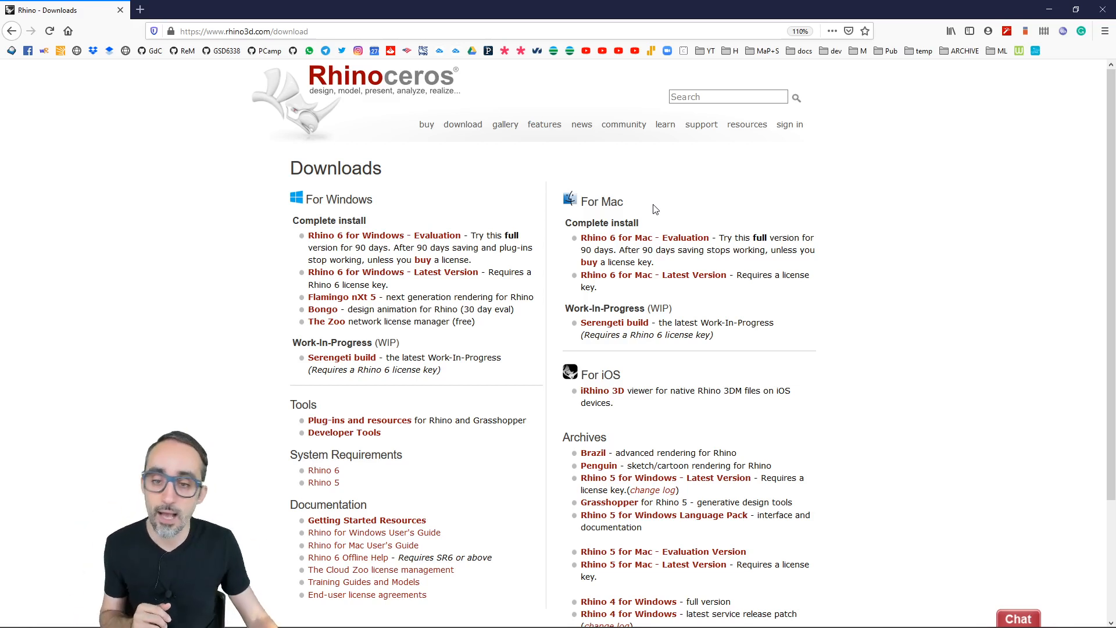
{"action": "mouse_move", "coordinate": [436, 200]}
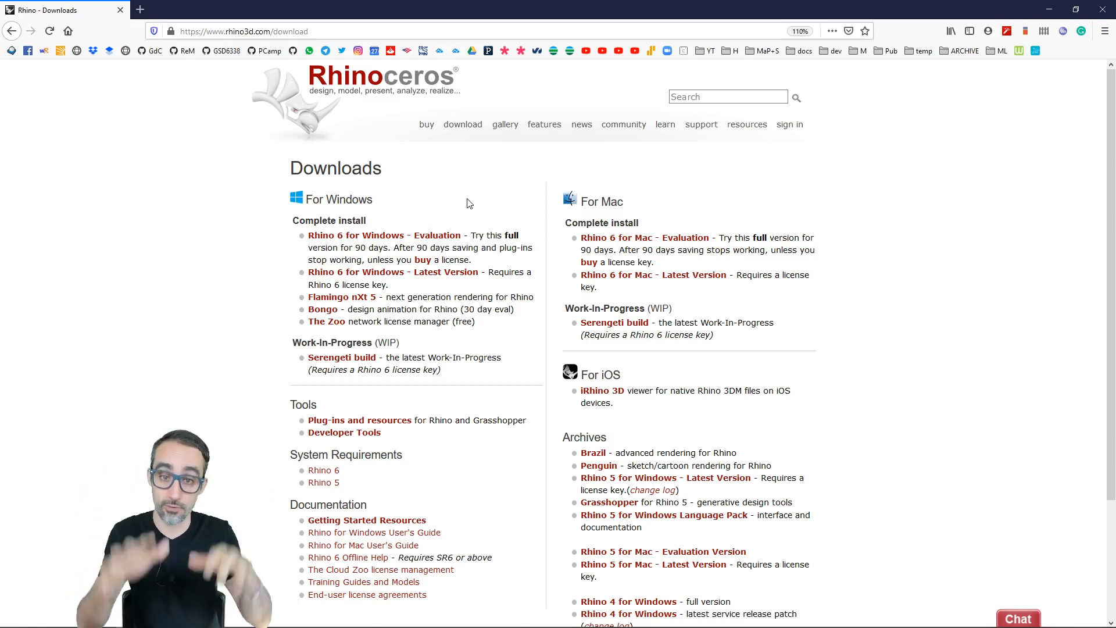
{"action": "mouse_move", "coordinate": [426, 241]}
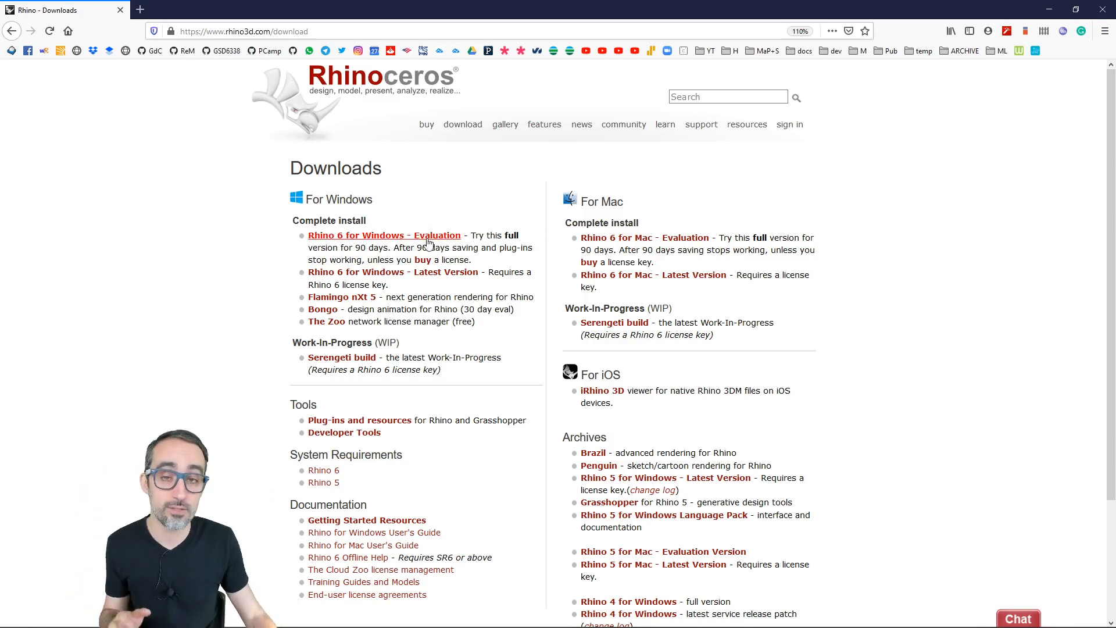
{"action": "mouse_move", "coordinate": [461, 206]}
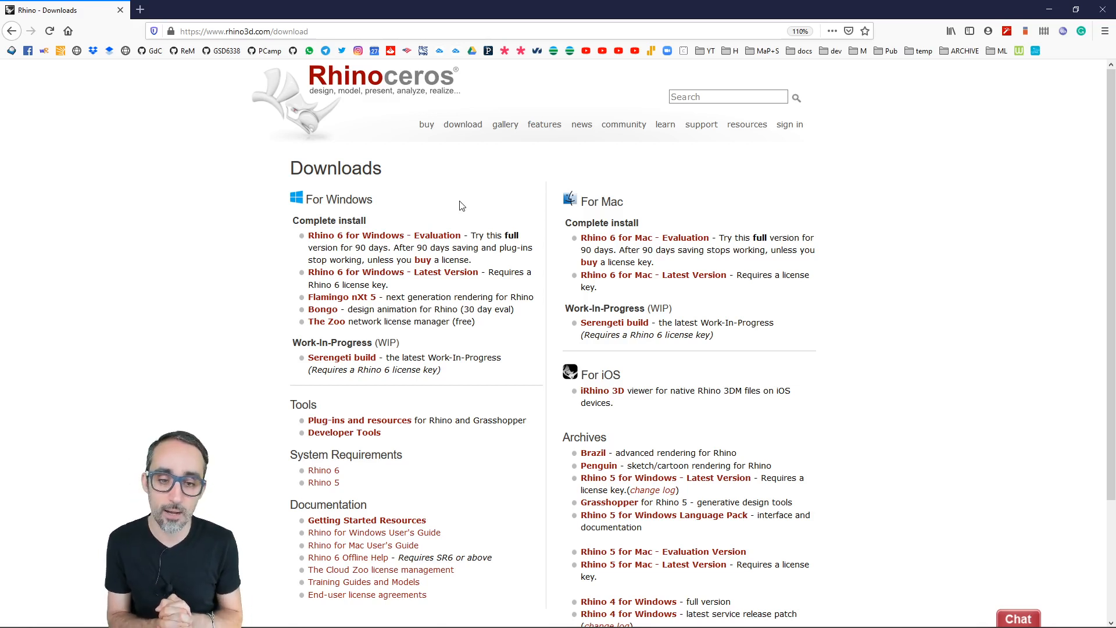
{"action": "mouse_move", "coordinate": [383, 241]}
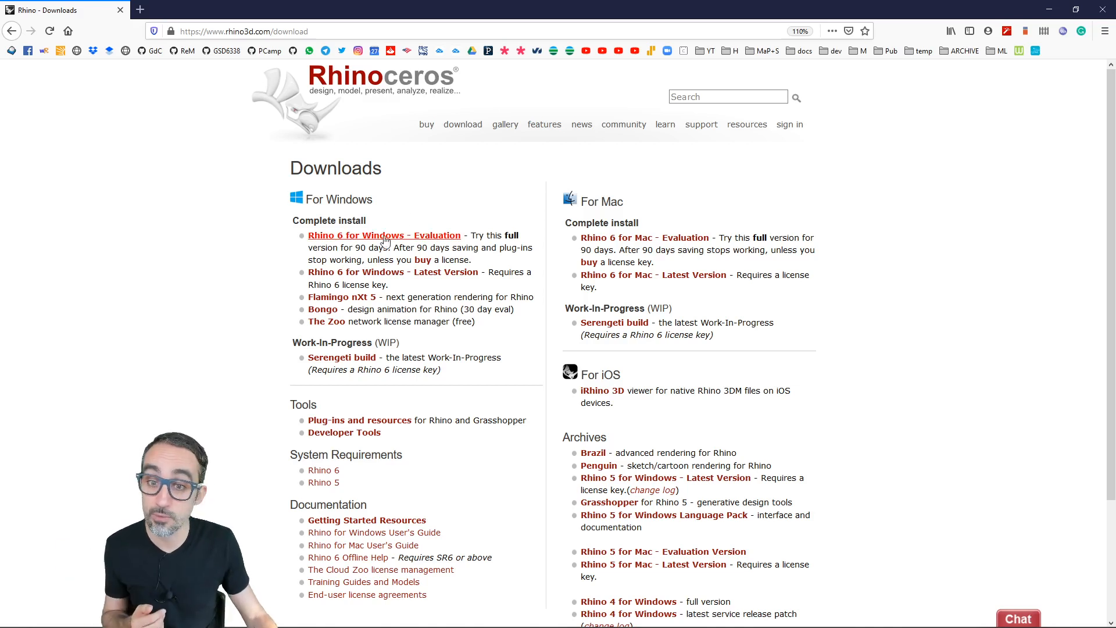